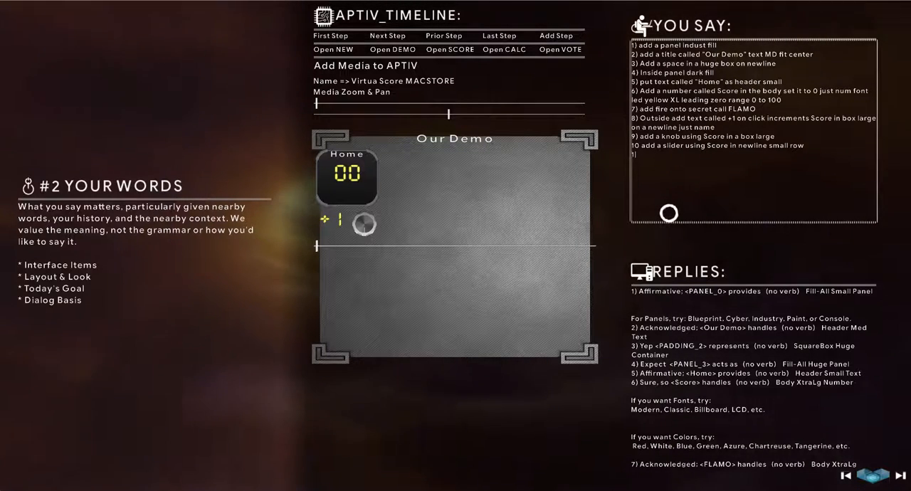
Enter request 11: define BUB as a medium box on a new line, switching when score is below 10.
{"action": "type", "text": "11)"}
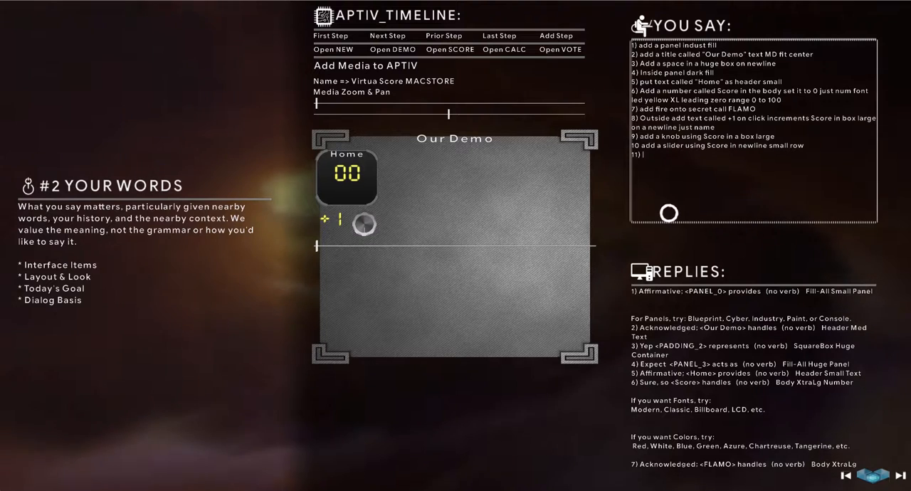
{"action": "type", "text": "Del"}
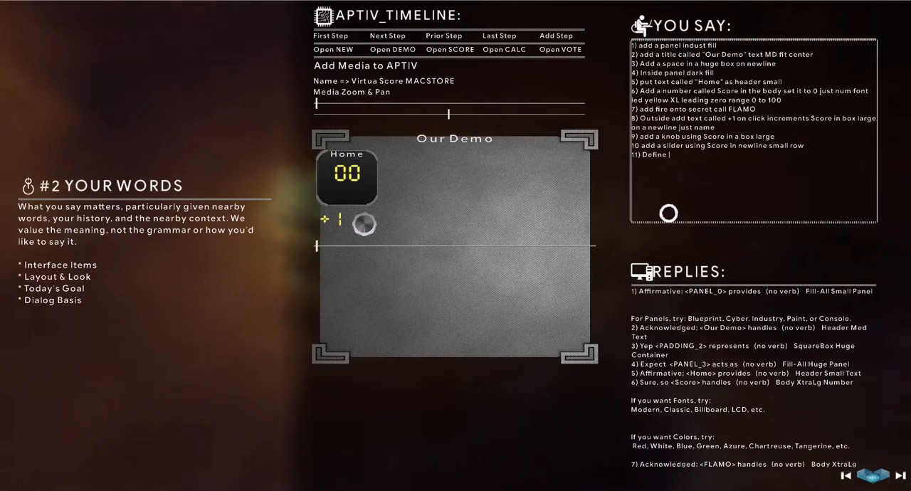
{"action": "type", "text": "BUB"}
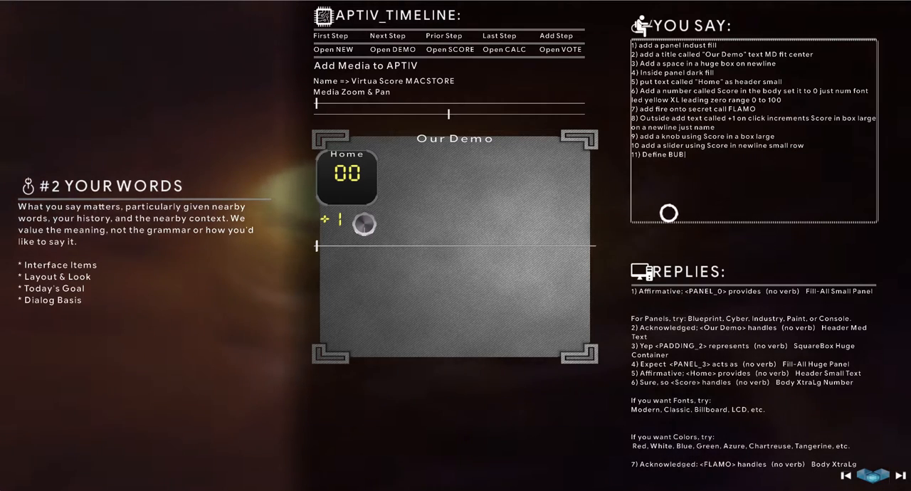
{"action": "type", "text": "a medium box on a newline"}
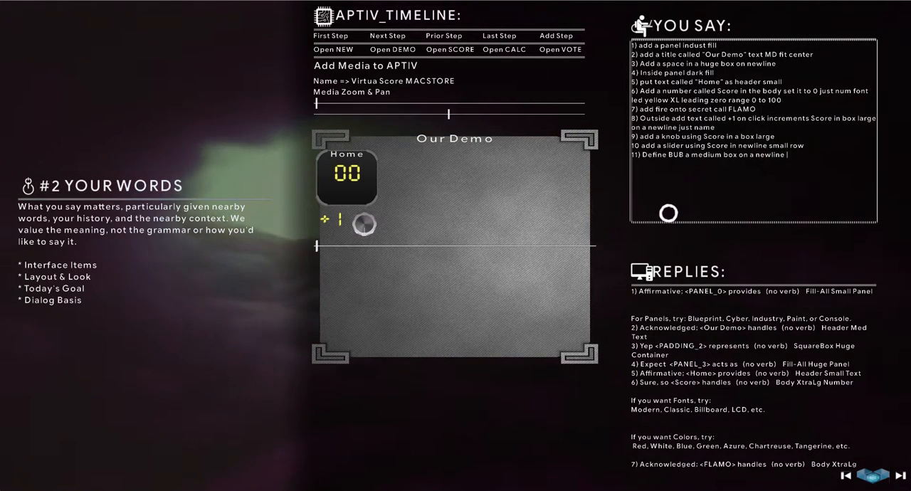
{"action": "type", "text": "switch if score is less than"}
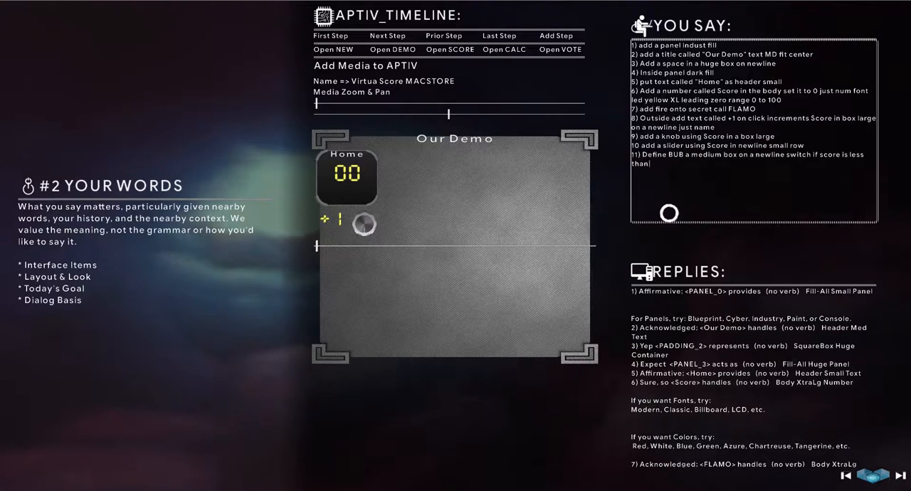
{"action": "type", "text": "10"}
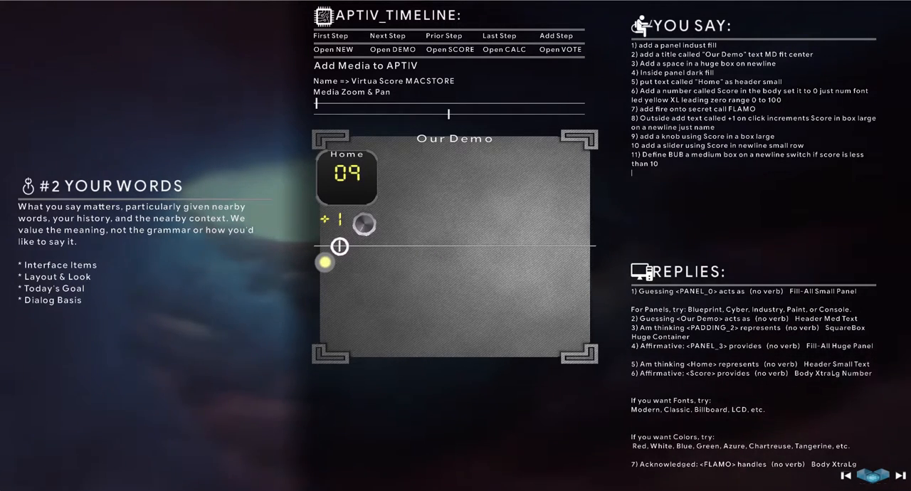
Lower the score slider to 08 to check that the BUB switch reacts.
{"action": "left_click", "coordinate": [340, 218]}
{"action": "type", "text": "12)"}
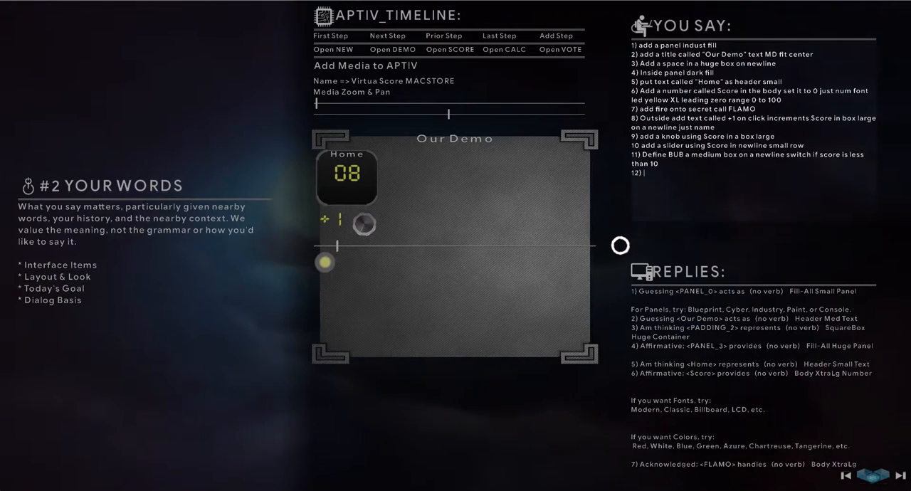
Enter request 12: 'Add Bub switch if score is greater than 10', then submit it.
{"action": "type", "text": "Add Bub"}
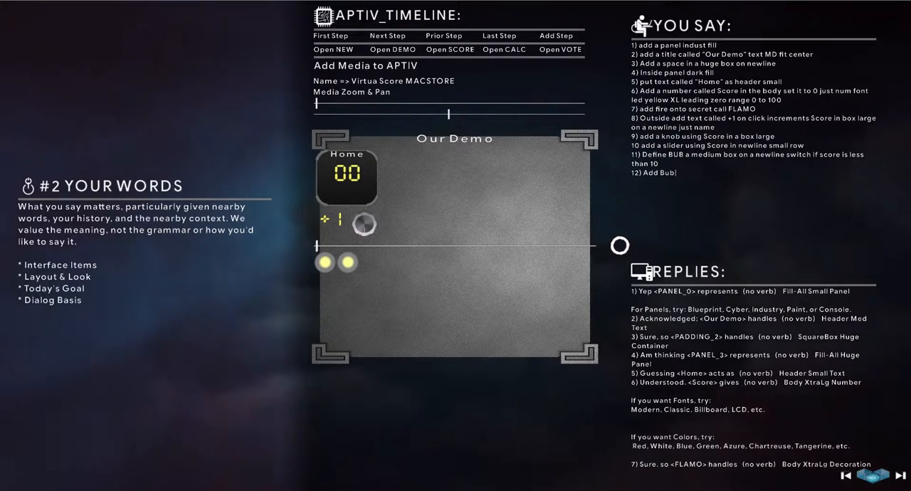
{"action": "type", "text": "siwtc"}
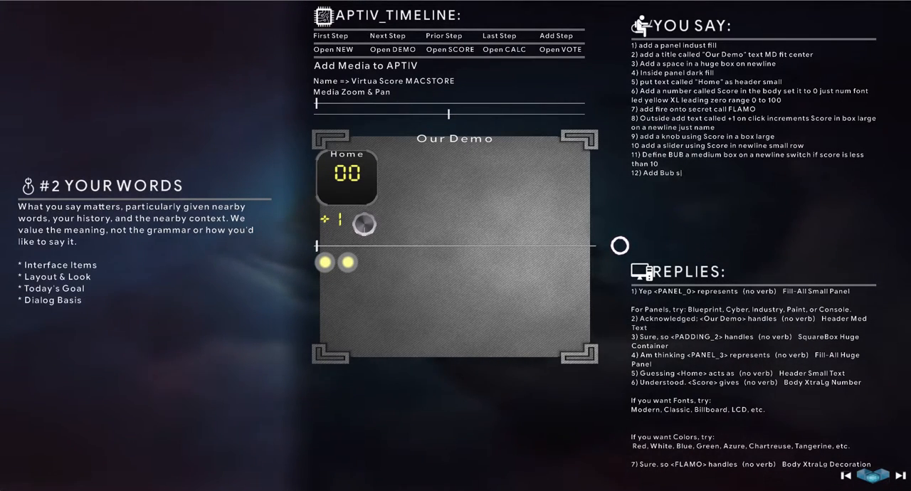
{"action": "type", "text": "witch if score is greater than"}
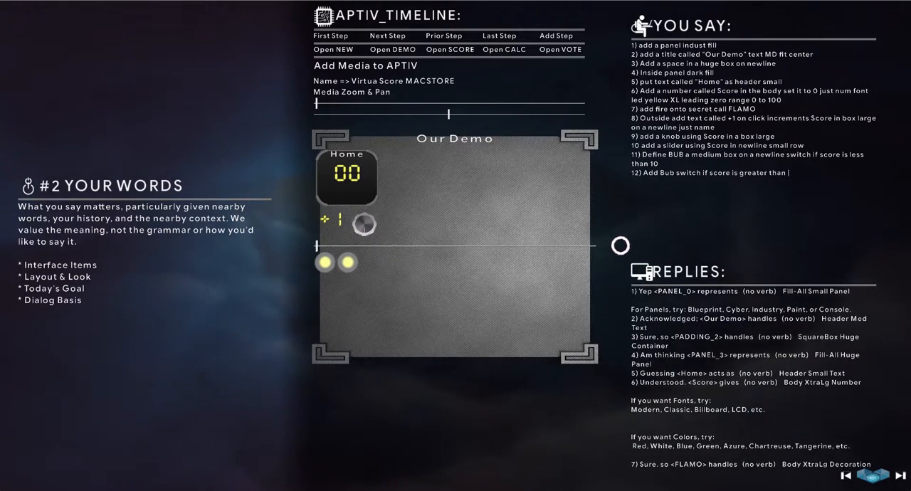
{"action": "type", "text": "10"}
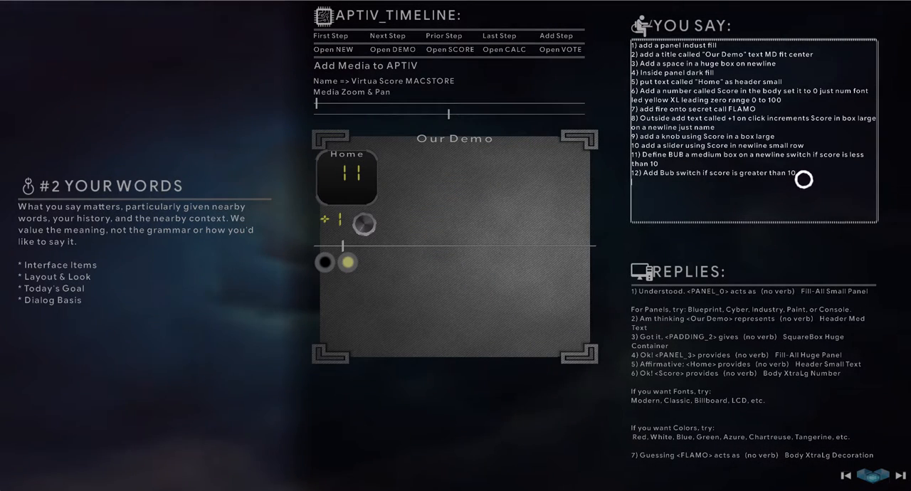
{"action": "key", "text": "enter"}
{"action": "type", "text": "13)"}
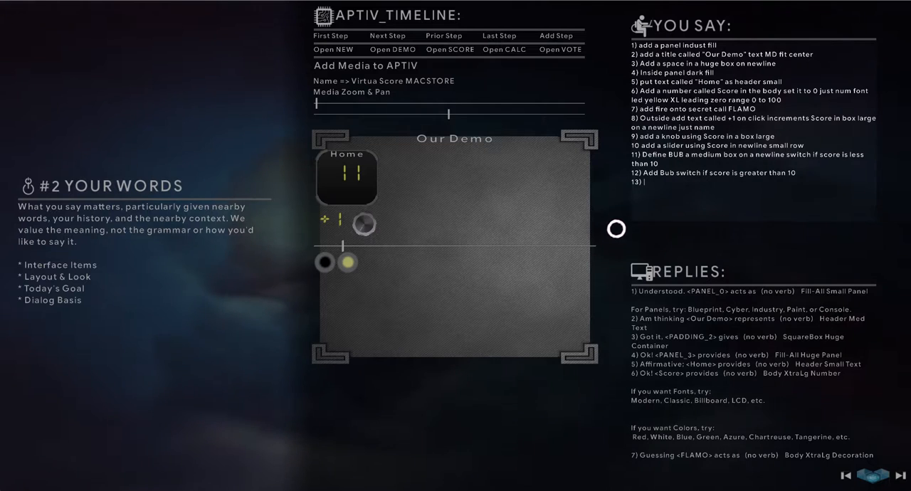
Type request 13 asking, on a new line, what BUB is as a text row.
{"action": "type", "text": "te"}
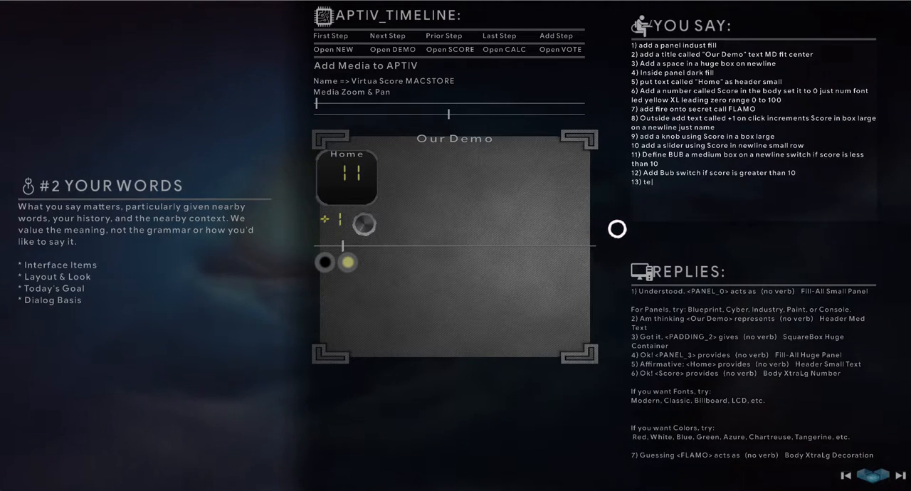
{"action": "type", "text": "on a newline, tell me what is"}
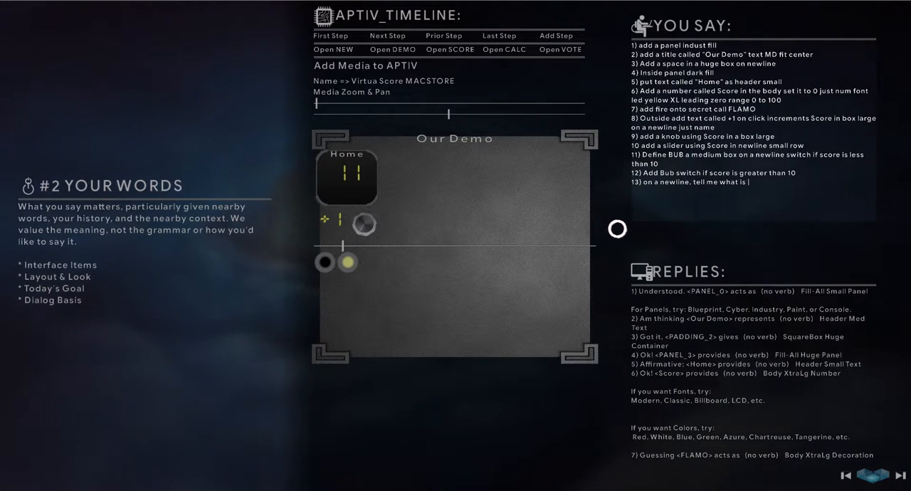
{"action": "type", "text": "BUB"}
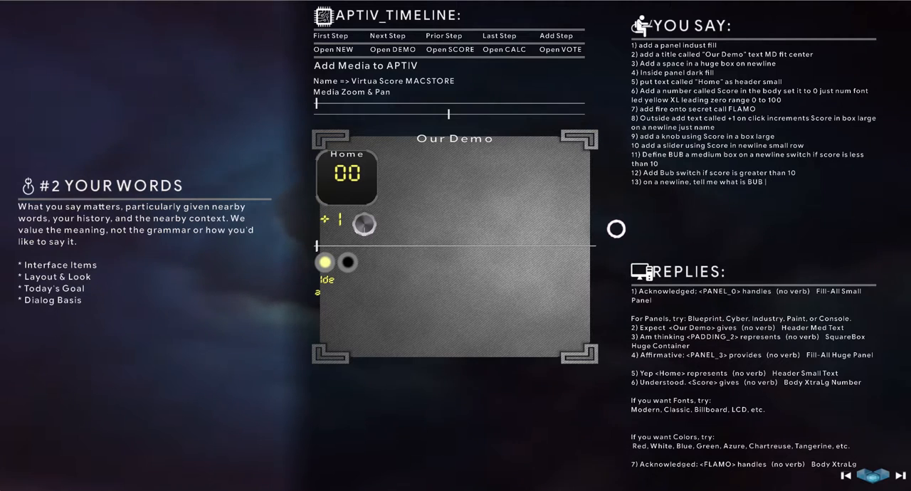
{"action": "type", "text": "text row"}
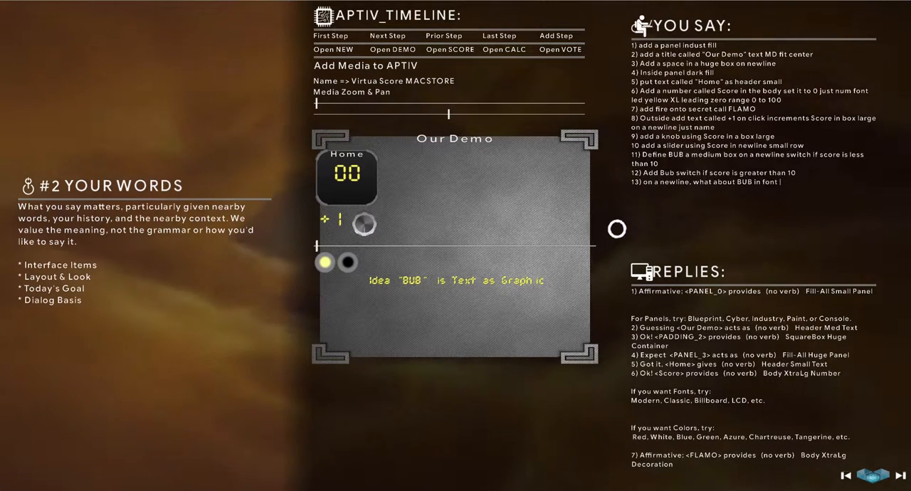
Revise request 13 to show BUB in normal font, fit left, on a small text row.
{"action": "type", "text": "normalsm"}
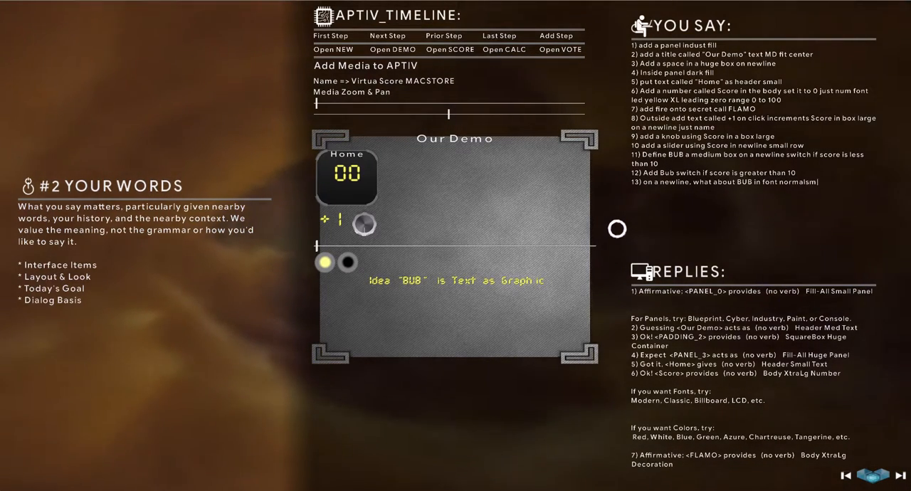
{"action": "type", "text": "fit left text"}
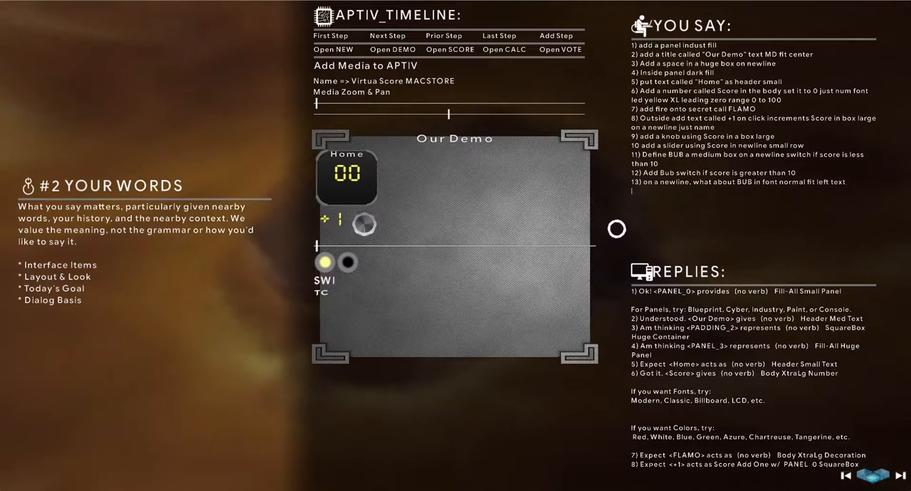
{"action": "type", "text": "row"}
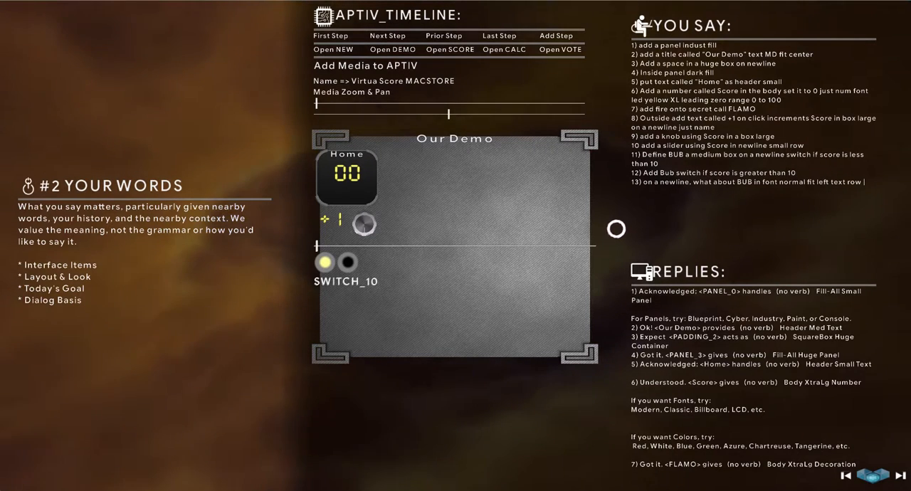
{"action": "type", "text": "small"}
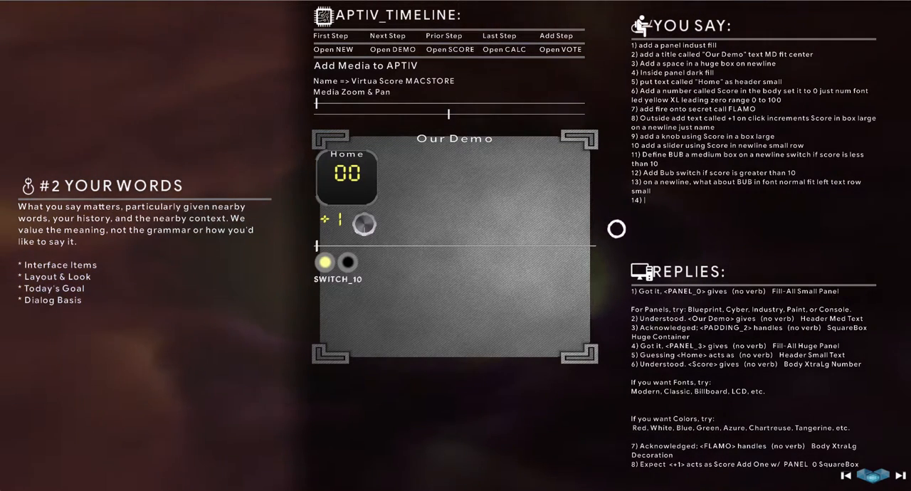
Add a request showing small Test1 text for when the score is greater.
{"action": "type", "text": "on a newline of text row call"}
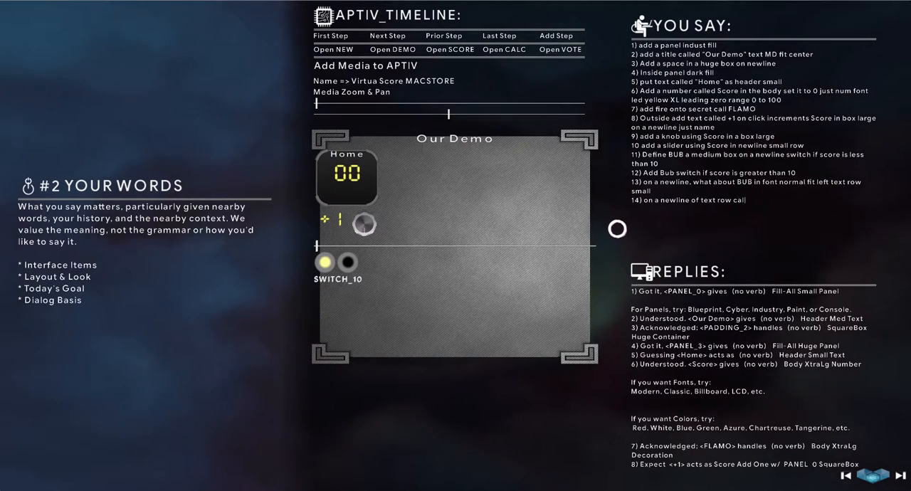
{"action": "type", "text": "Test1"}
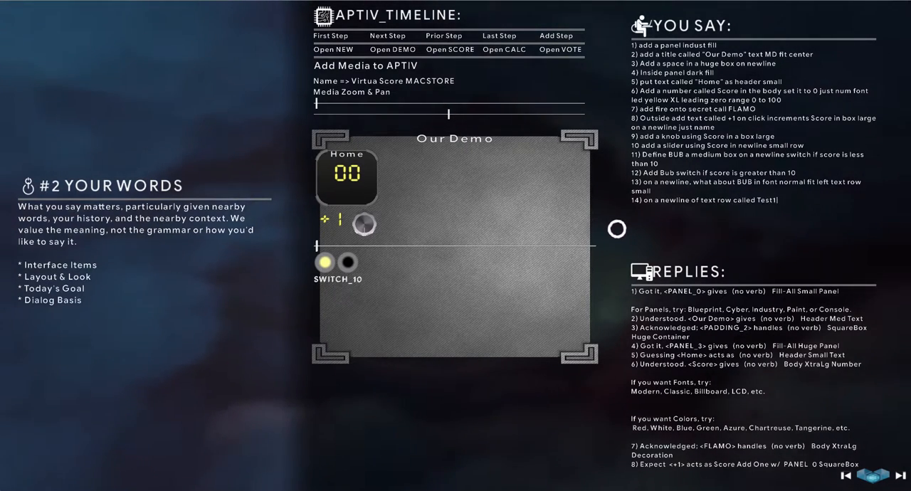
{"action": "type", "text": "if score is greater than 20"}
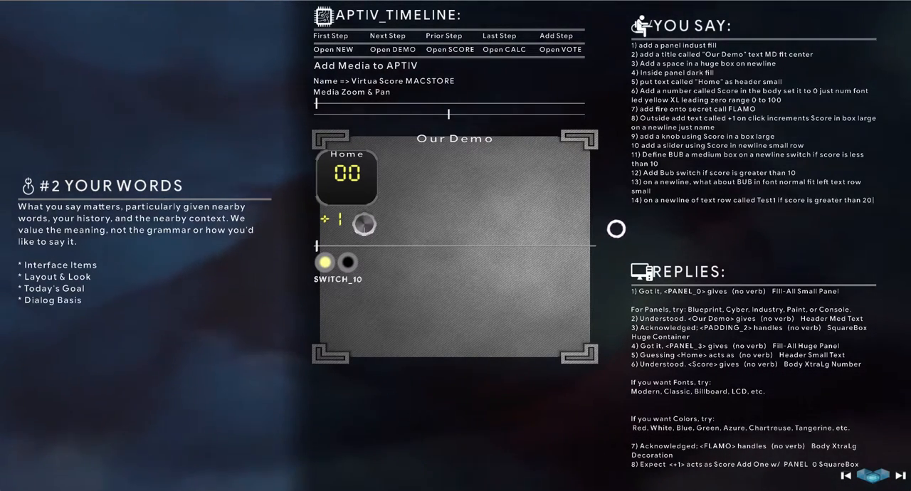
{"action": "type", "text": "small"}
{"action": "type", "text": "15) then"}
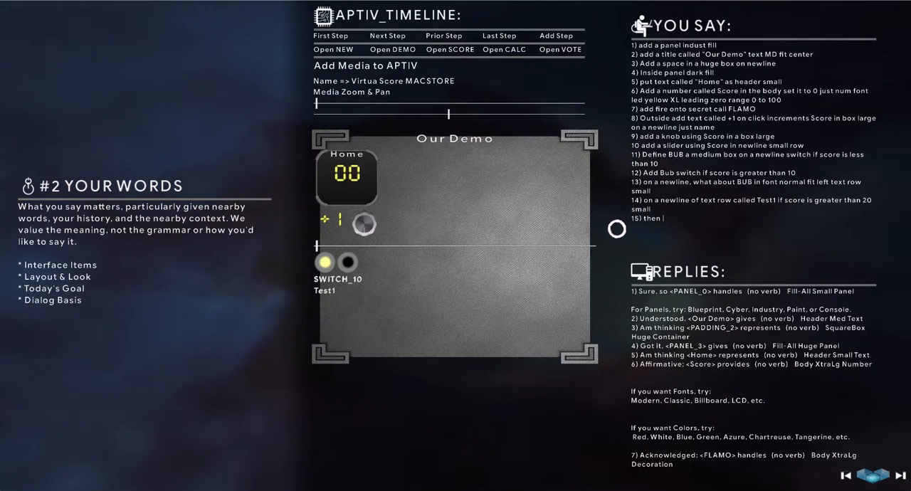
Request text called 'yup, above 20', spoken with the Ava voice.
{"action": "type", "text": "t"}
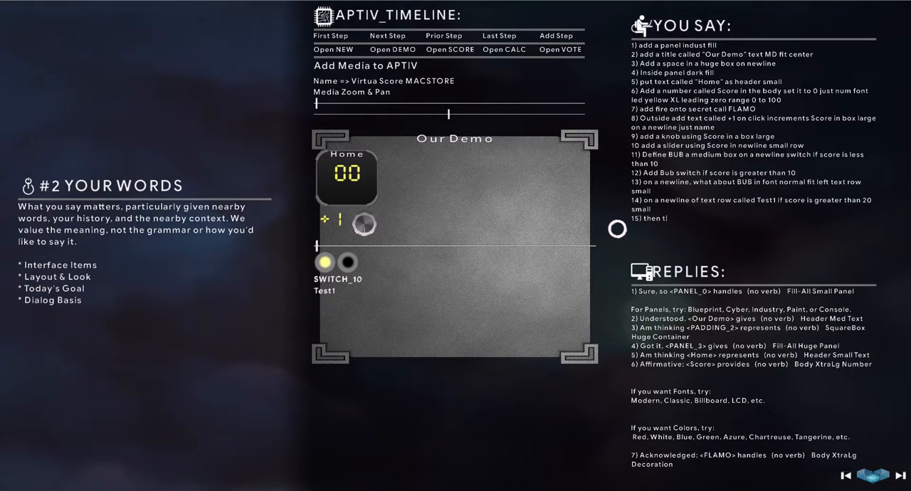
{"action": "type", "text": "ext called \"yup."}
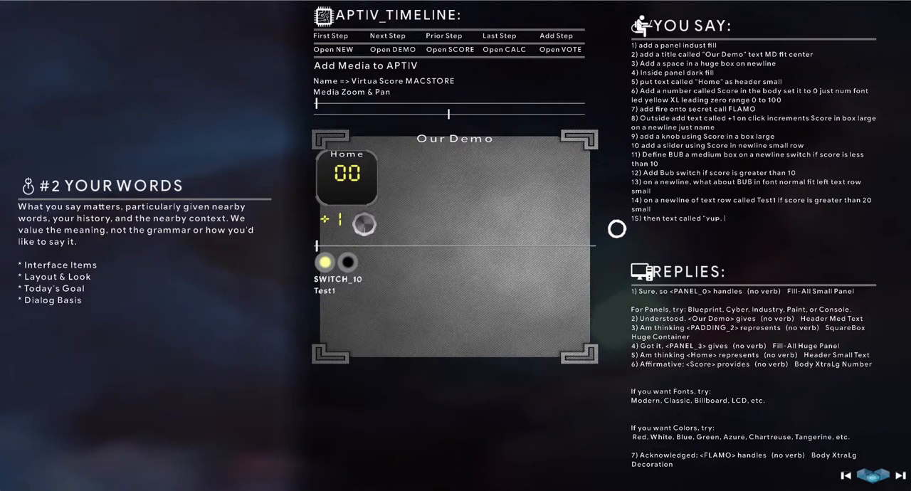
{"action": "type", "text": "above 20"}
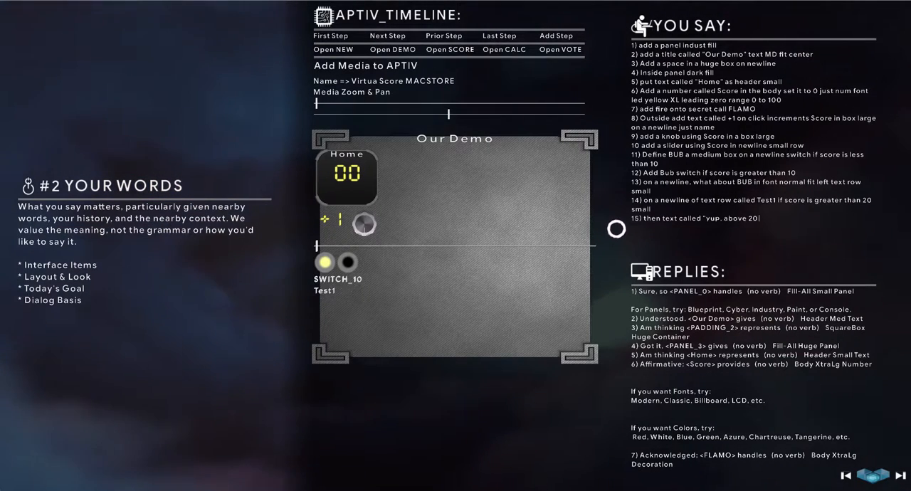
{"action": "type", "text": "say with Ava voice"}
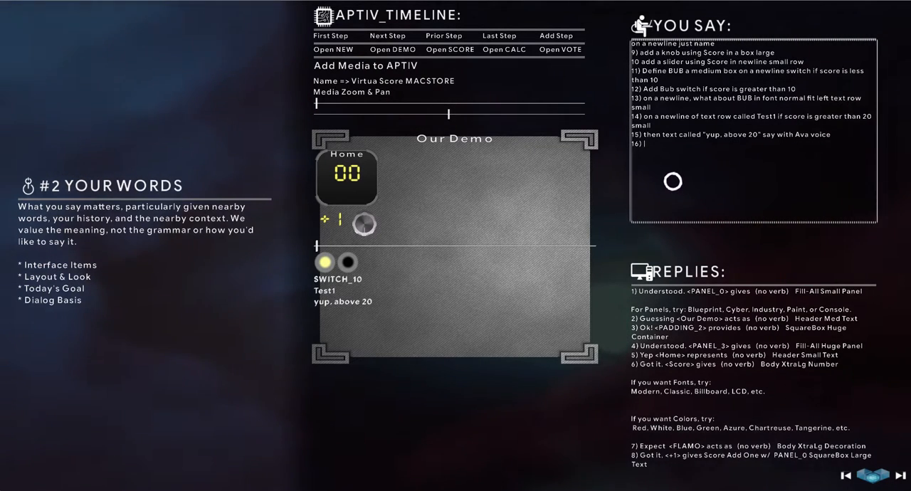
{"action": "type", "text": "then revel"}
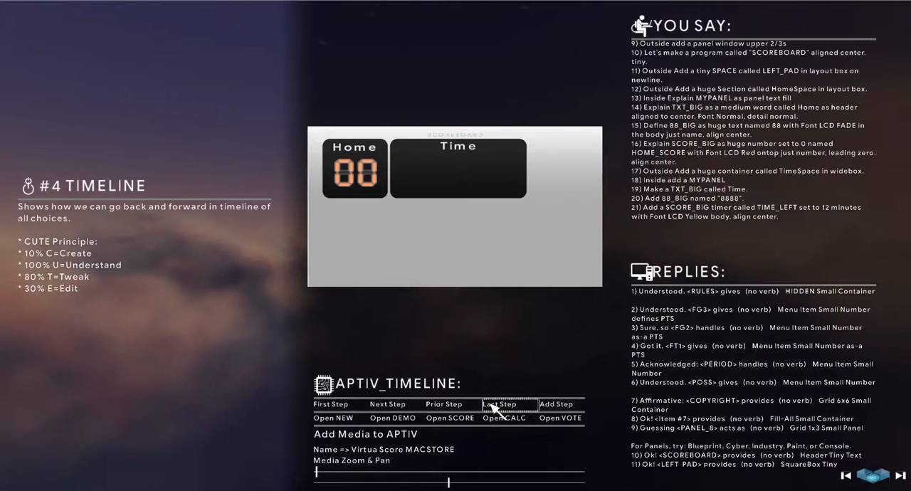
Jump to the timeline's last step and load the finished SCORE scoreboard program.
{"action": "left_click", "coordinate": [499, 404]}
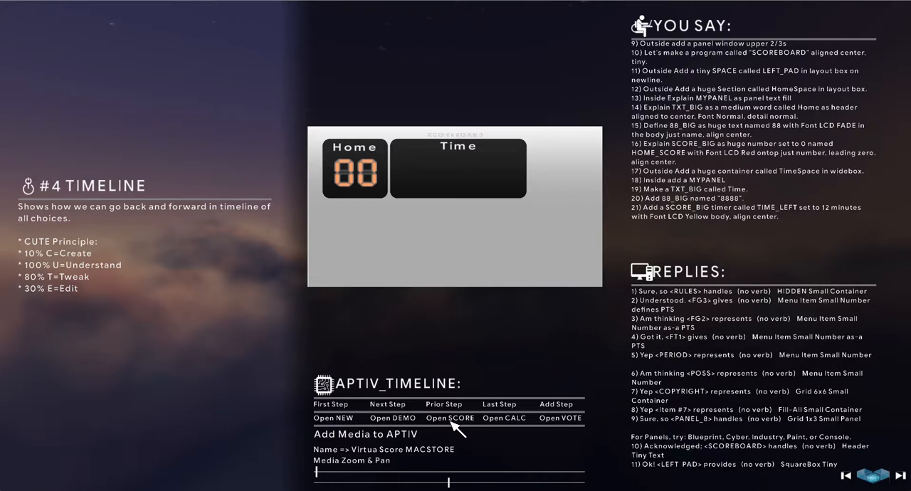
{"action": "left_click", "coordinate": [450, 418]}
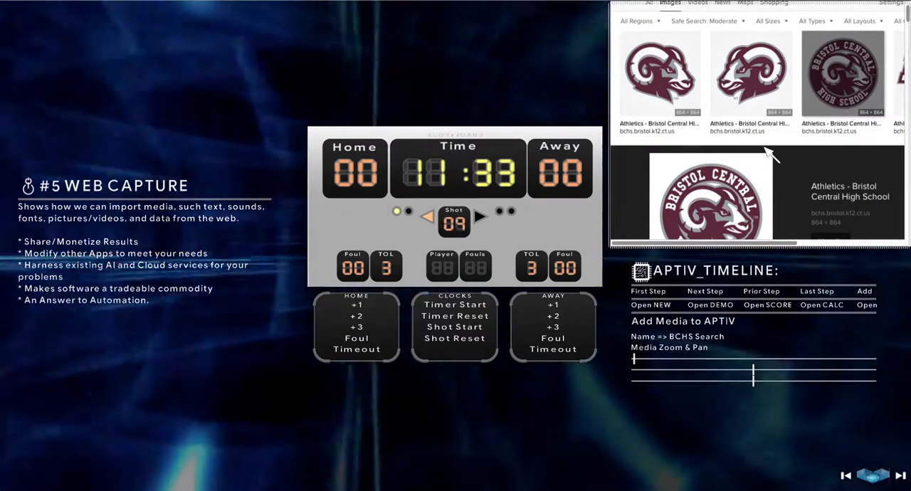
Search images for 'la lakers logo' and browse the results for the gold-and-purple logo.
{"action": "type", "text": "la lakers logo"}
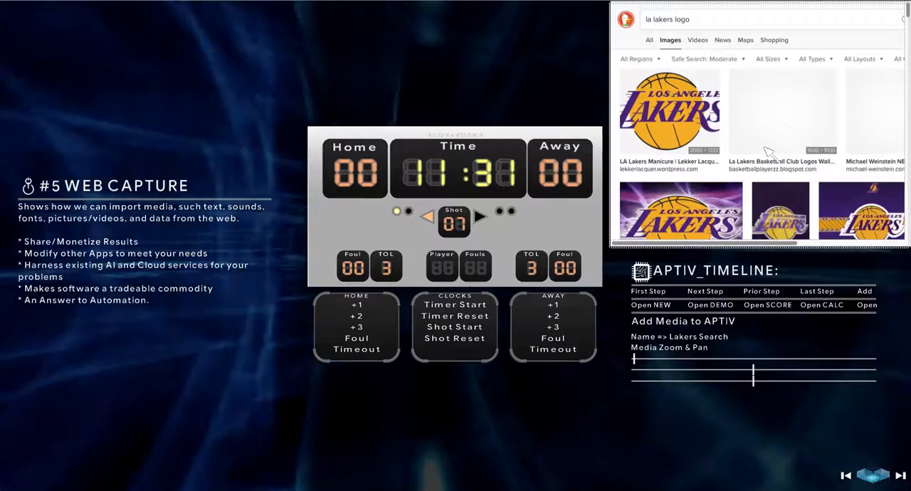
{"action": "scroll", "scroll_direction": "down", "scroll_amount": 3}
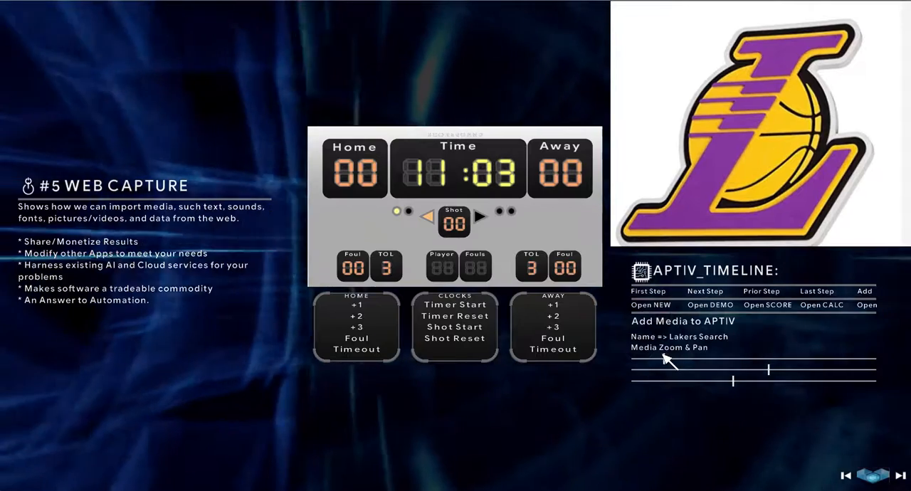
Drop the captured Lakers logo onto the scoreboard beside the shot clock.
{"action": "left_click", "coordinate": [682, 321]}
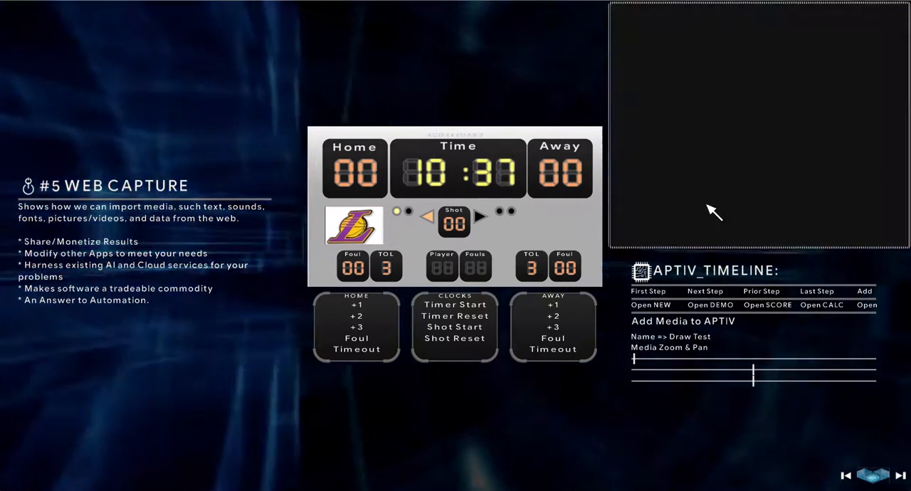
{"action": "mouse_move", "coordinate": [831, 92]}
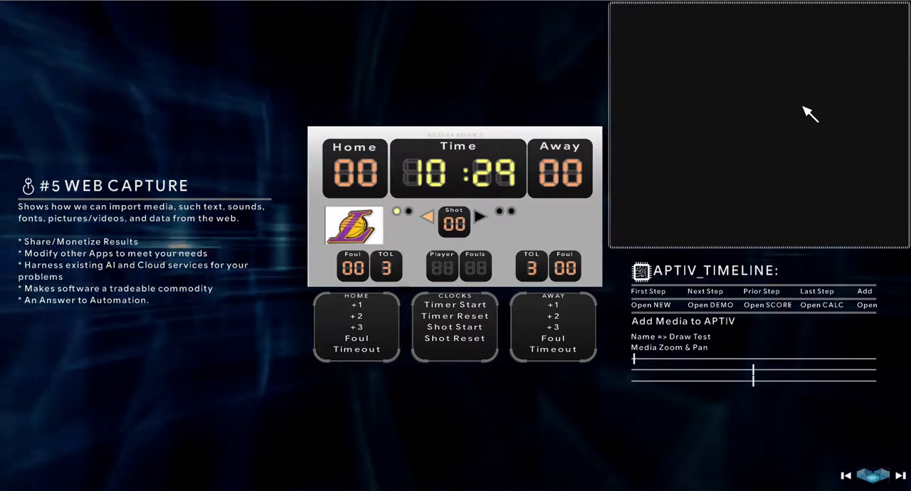
{"action": "mouse_move", "coordinate": [737, 114]}
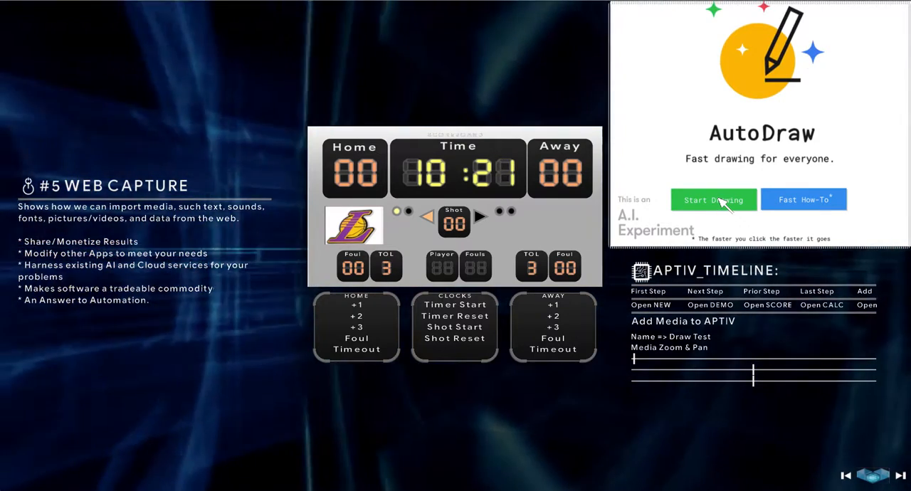
Start a new AutoDraw drawing and sketch a rough ball outline with inner strokes.
{"action": "left_click", "coordinate": [714, 200]}
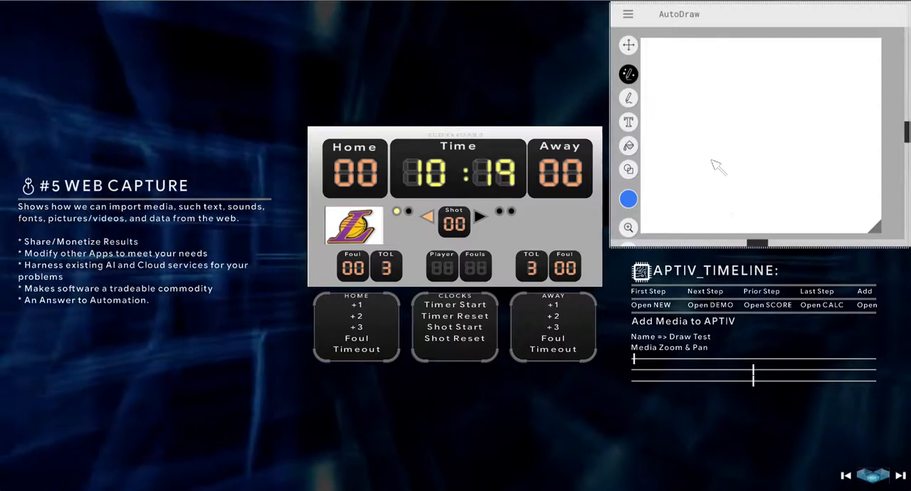
{"action": "left_click_drag", "start_coordinate": [694, 136], "coordinate": [786, 39]}
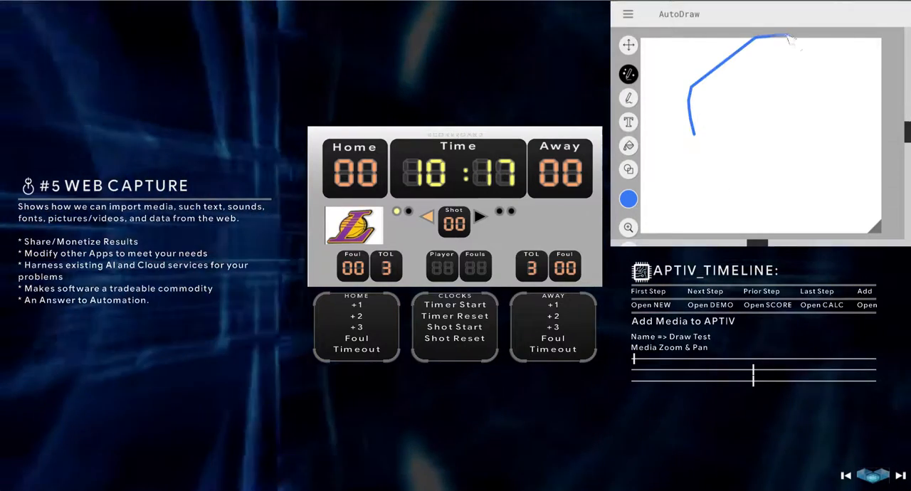
{"action": "left_click_drag", "start_coordinate": [787, 39], "coordinate": [687, 125]}
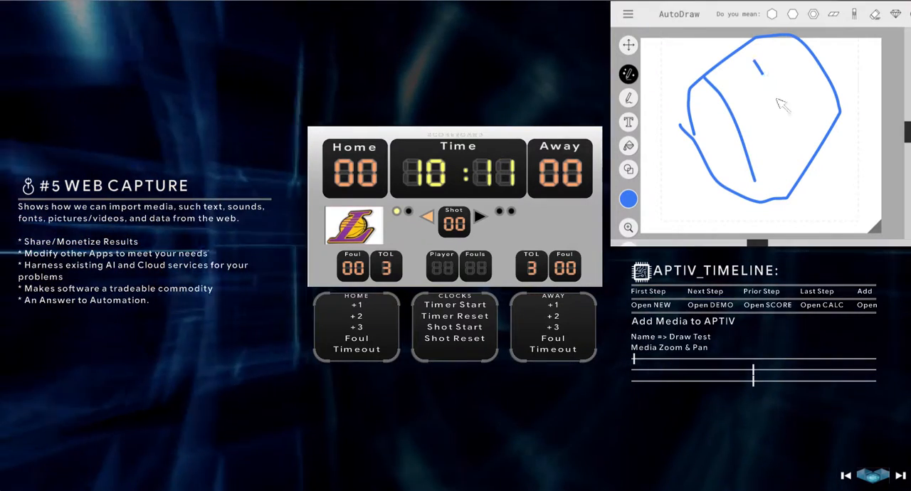
{"action": "left_click_drag", "start_coordinate": [765, 54], "coordinate": [737, 131]}
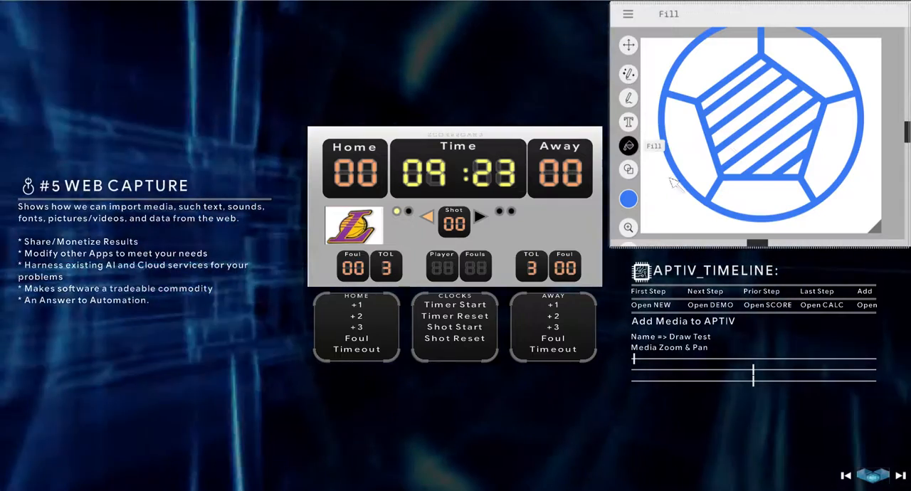
Pick a new fill colour for the soccer ball from the AutoDraw palette.
{"action": "left_click", "coordinate": [628, 200]}
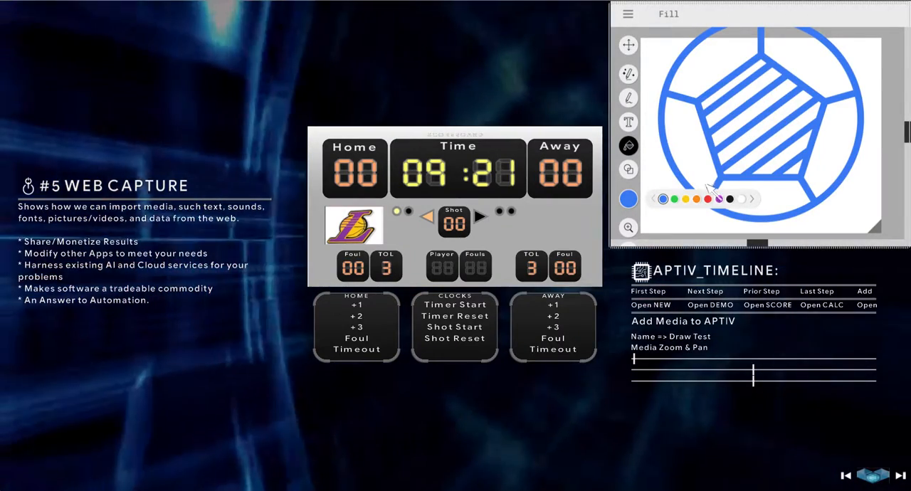
{"action": "left_click", "coordinate": [686, 199]}
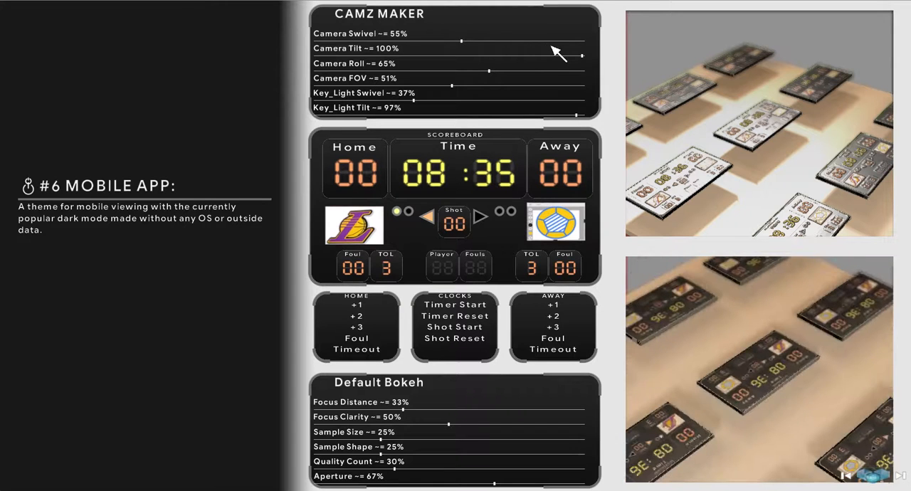
In CAMZ MAKER set Camera Swivel to about 43% and Bokeh Focus Distance to about 8%.
{"action": "left_click_drag", "start_coordinate": [462, 42], "coordinate": [530, 41]}
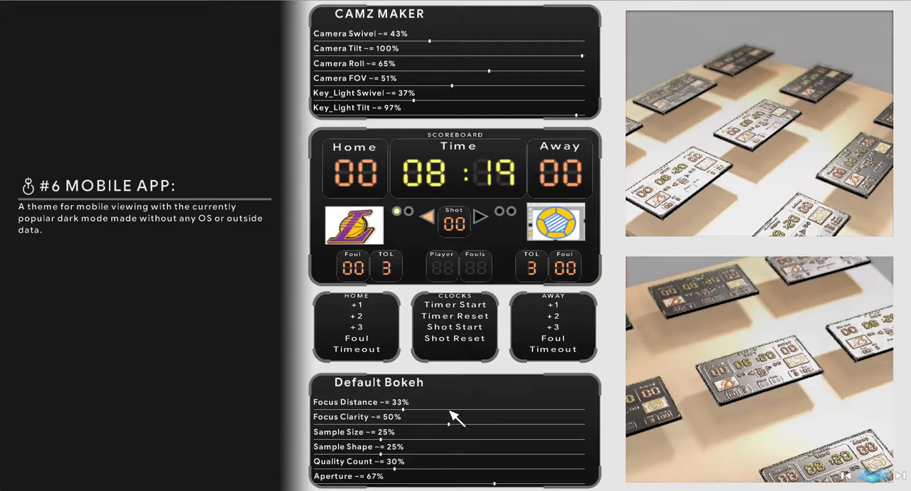
{"action": "left_click_drag", "start_coordinate": [449, 409], "coordinate": [580, 409]}
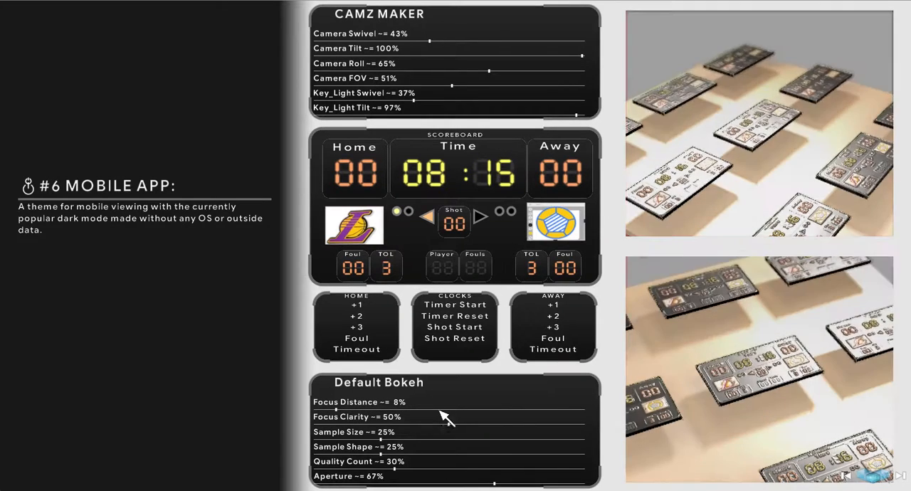
{"action": "left_click_drag", "start_coordinate": [328, 409], "coordinate": [479, 409]}
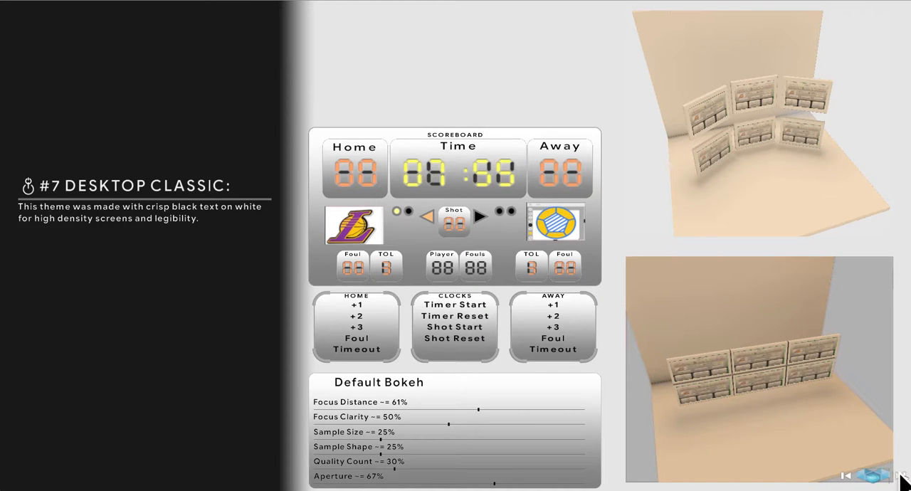
Advance the scoreboard four themes, from Desktop Classic through Web Style and Cyber to Space Adventure.
{"action": "left_click", "coordinate": [903, 476]}
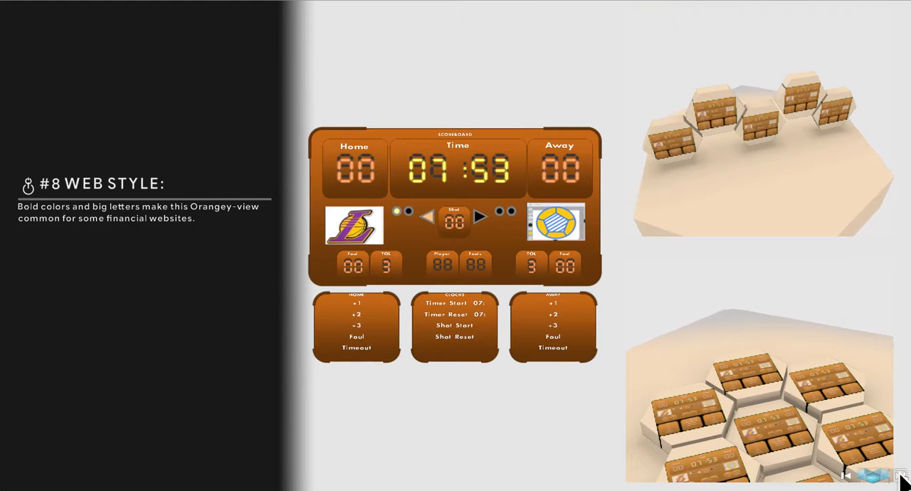
{"action": "left_click", "coordinate": [881, 476]}
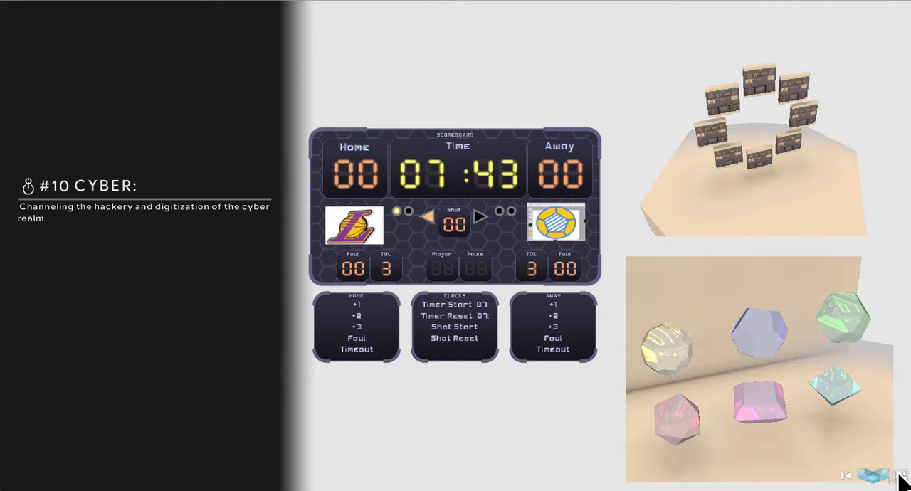
{"action": "left_click", "coordinate": [885, 476]}
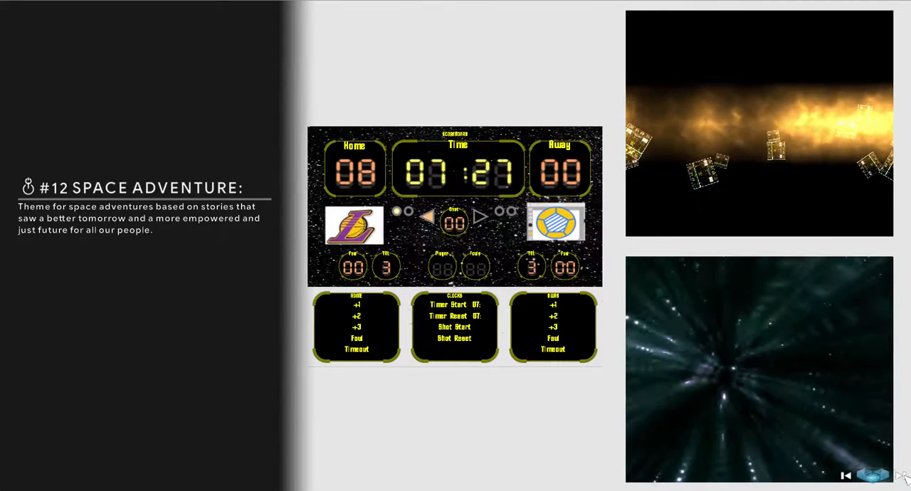
{"action": "left_click", "coordinate": [872, 475]}
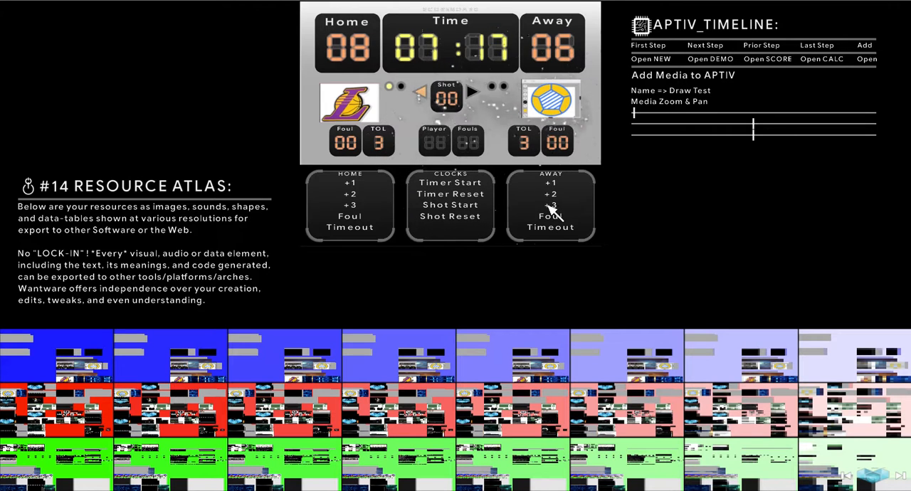
On the Resource Atlas scoreboard, raise the Away score from 06 to 18.
{"action": "left_click", "coordinate": [551, 193]}
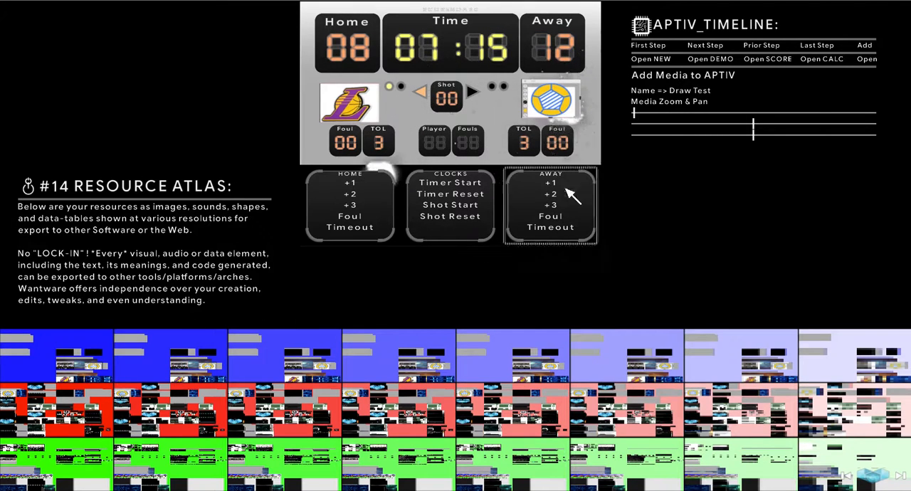
{"action": "left_click", "coordinate": [551, 205]}
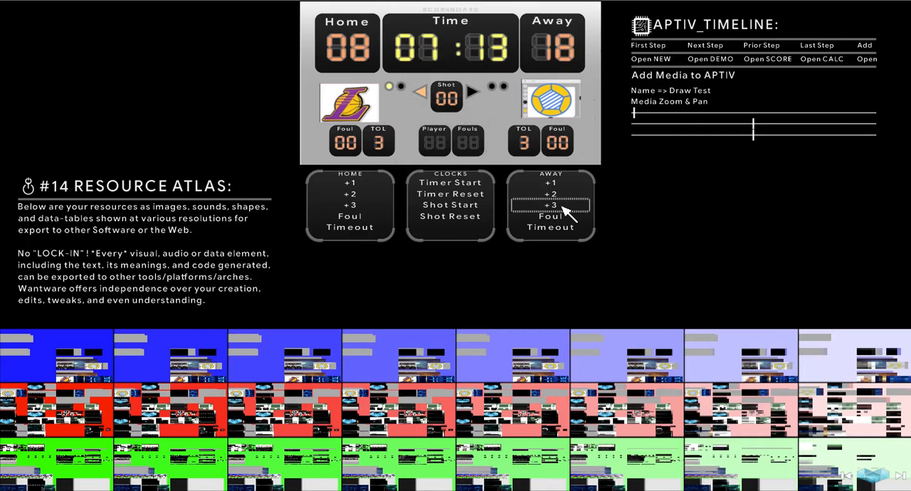